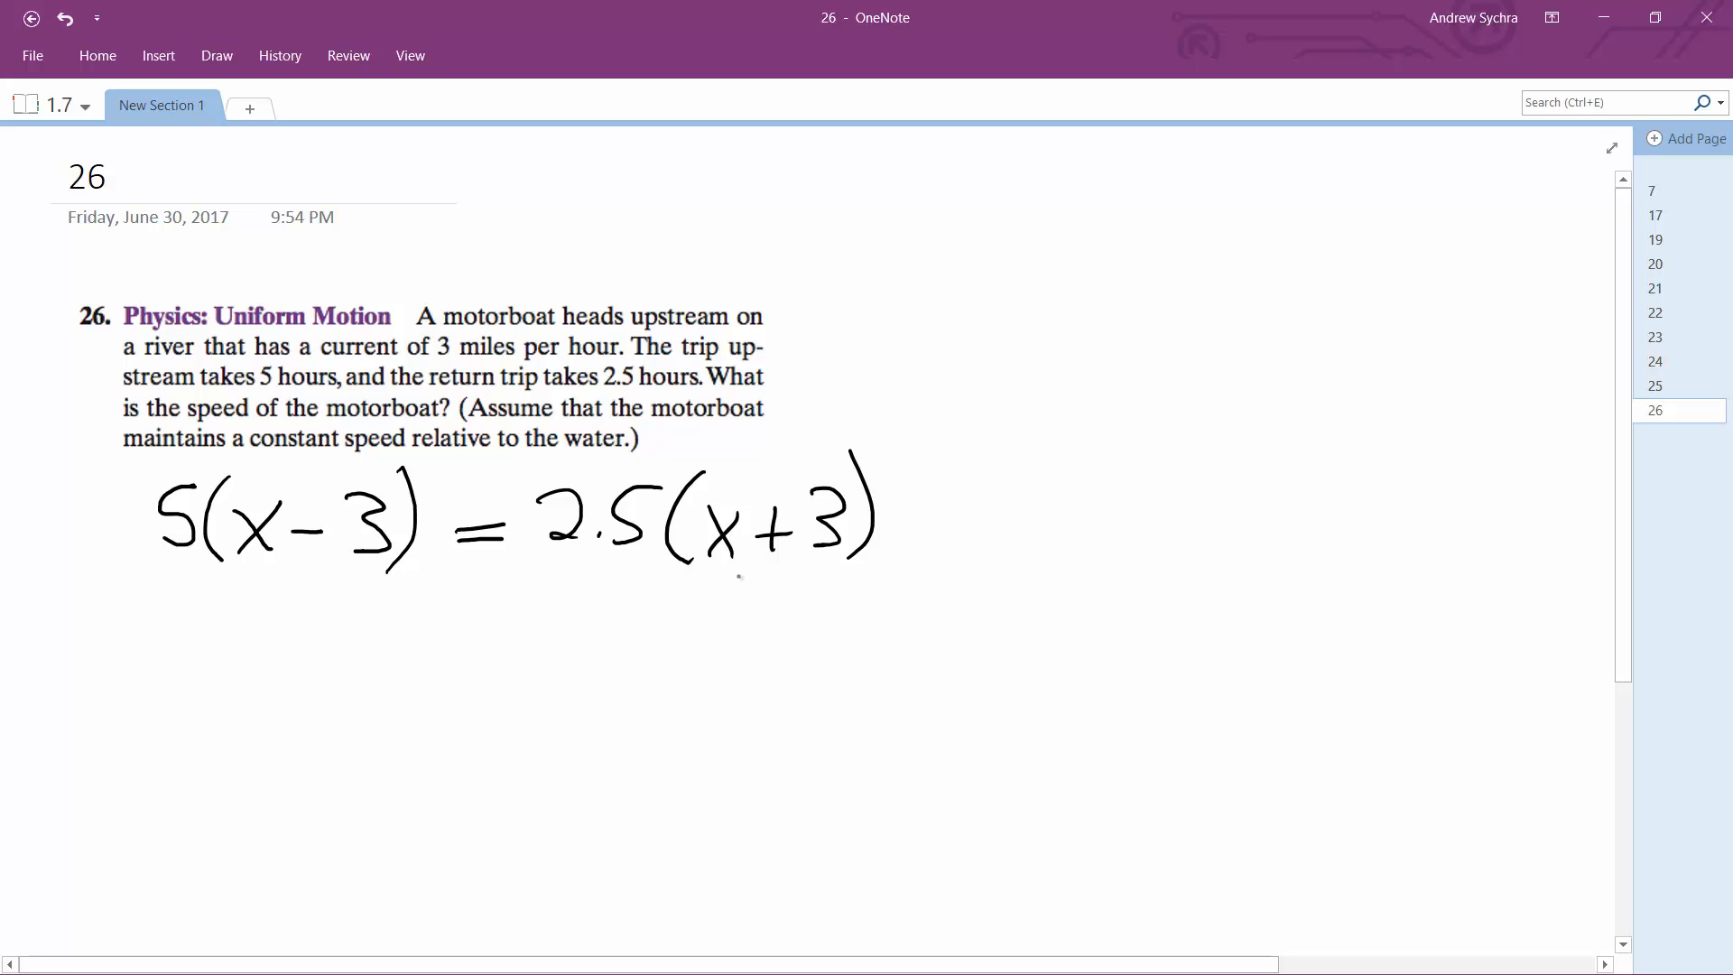
mouse_move(708, 594)
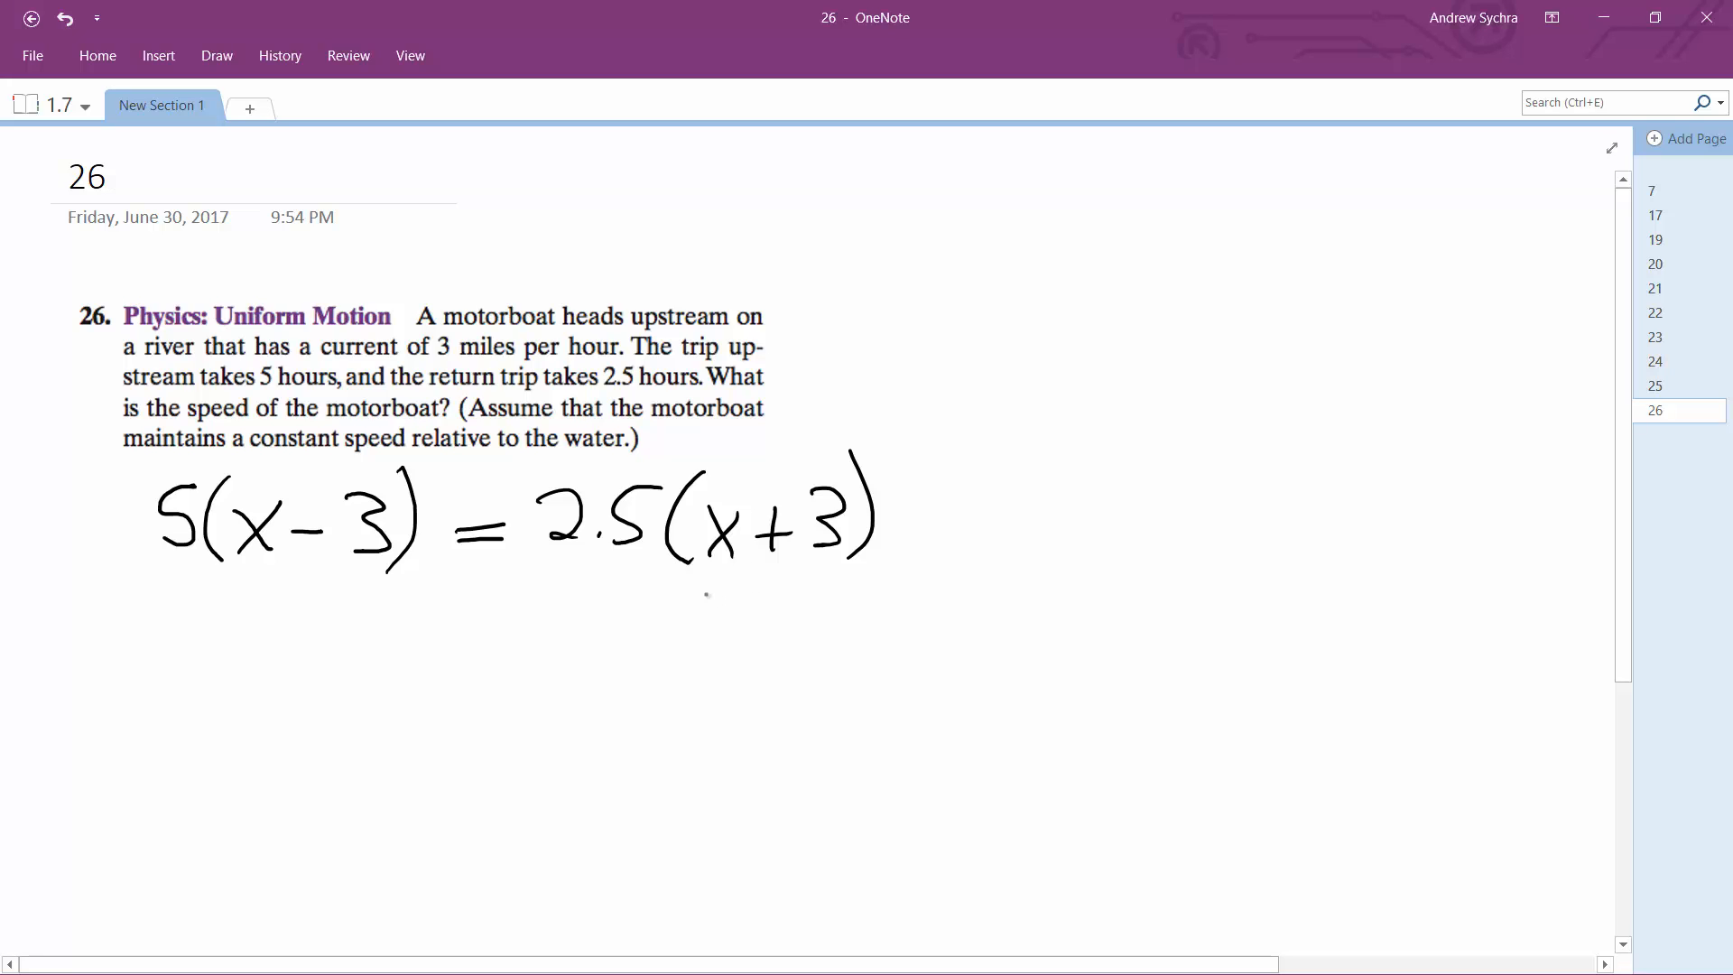